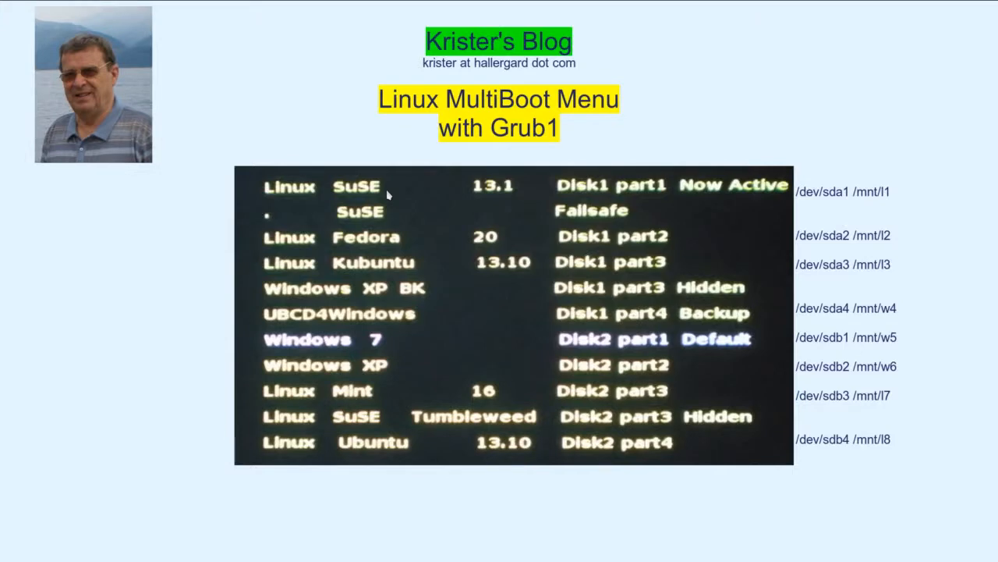
mouse_move(560, 187)
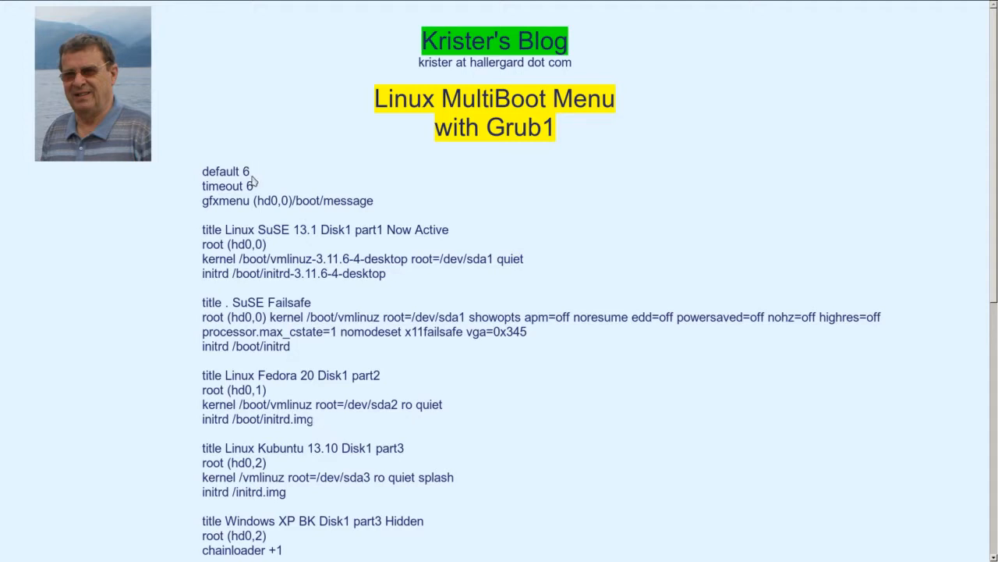
mouse_move(256, 201)
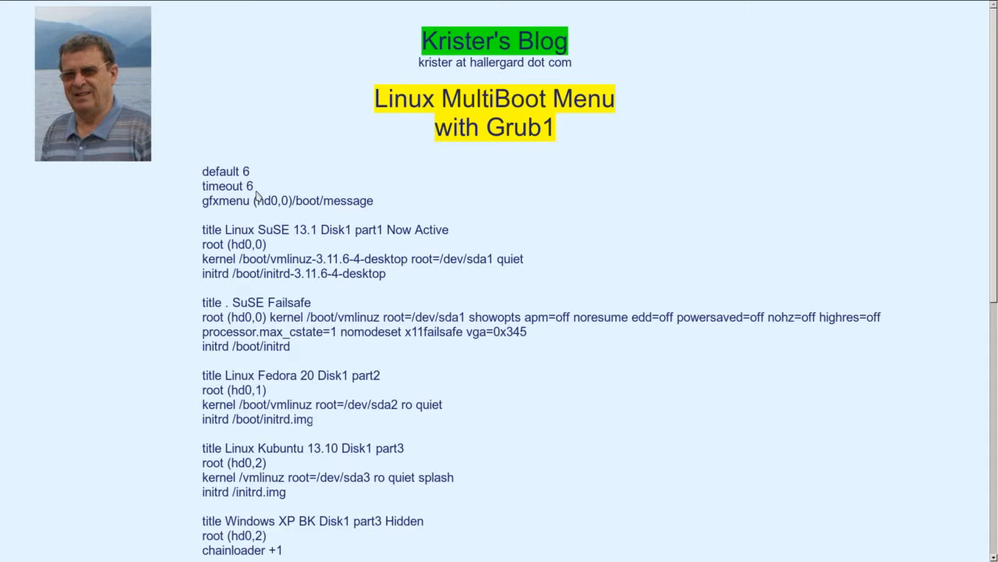
mouse_move(237, 206)
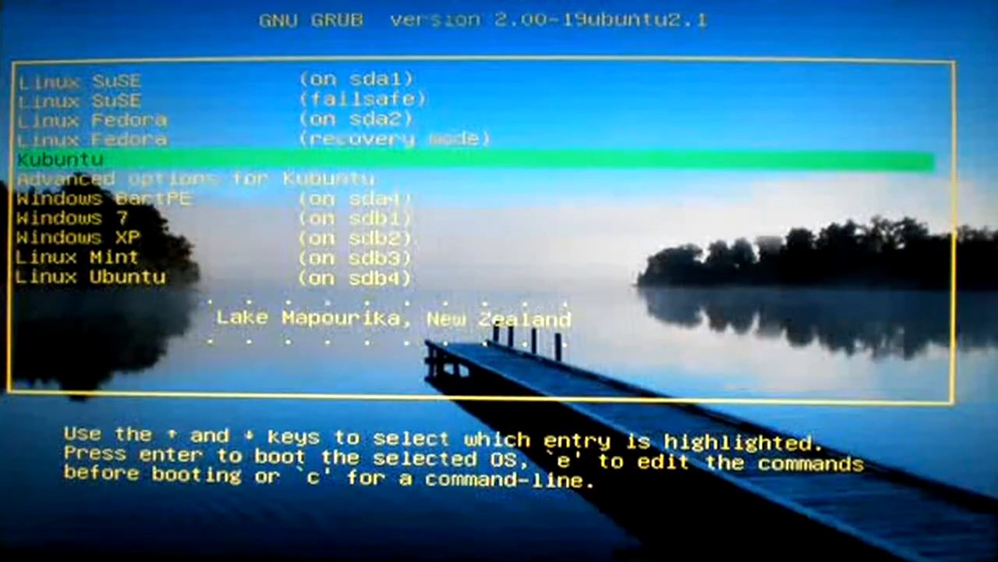
key("Up")
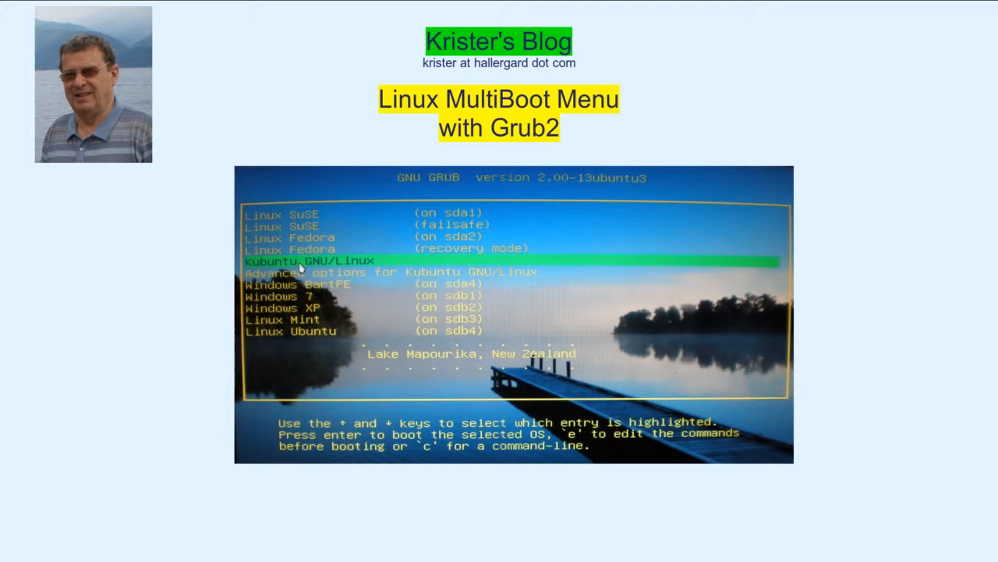
mouse_move(315, 241)
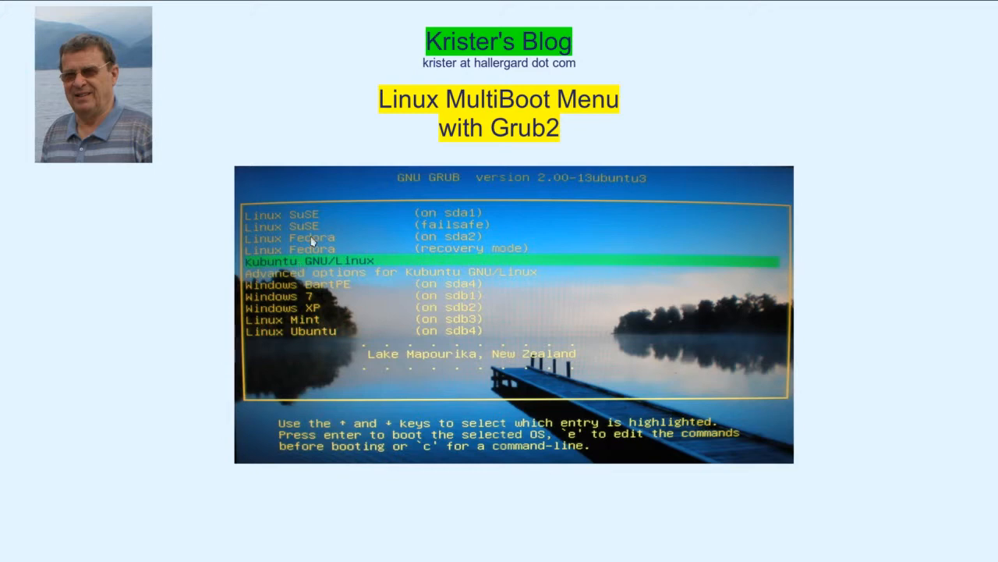
mouse_move(321, 331)
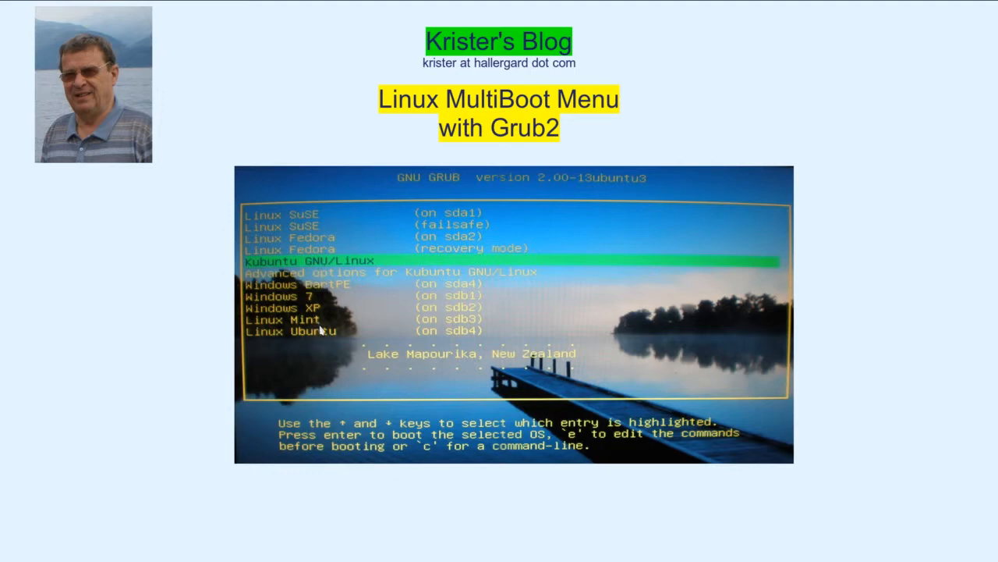
mouse_move(325, 336)
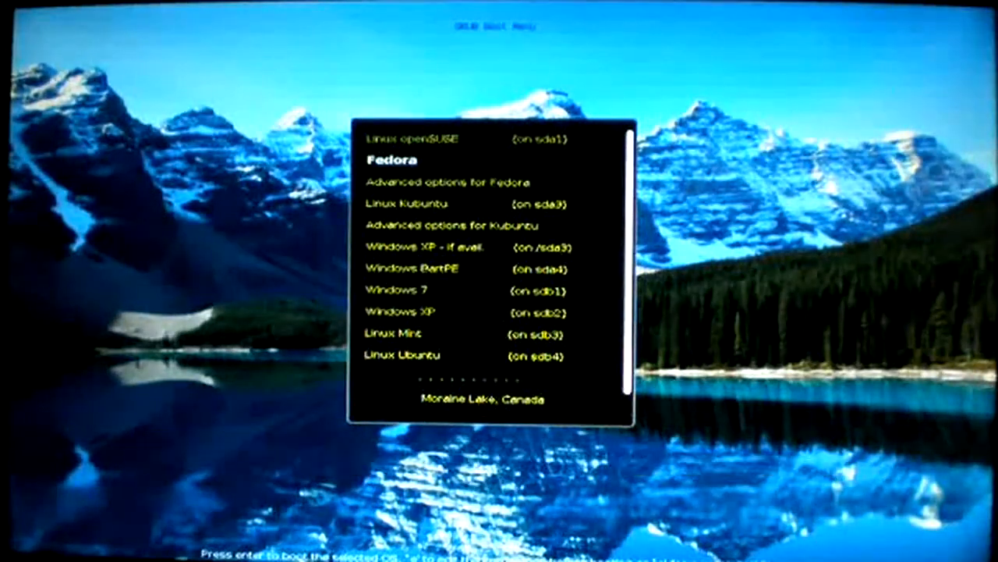
Move the GRUB highlight from Fedora down to Windows BartPE on sda4.
key("Down")
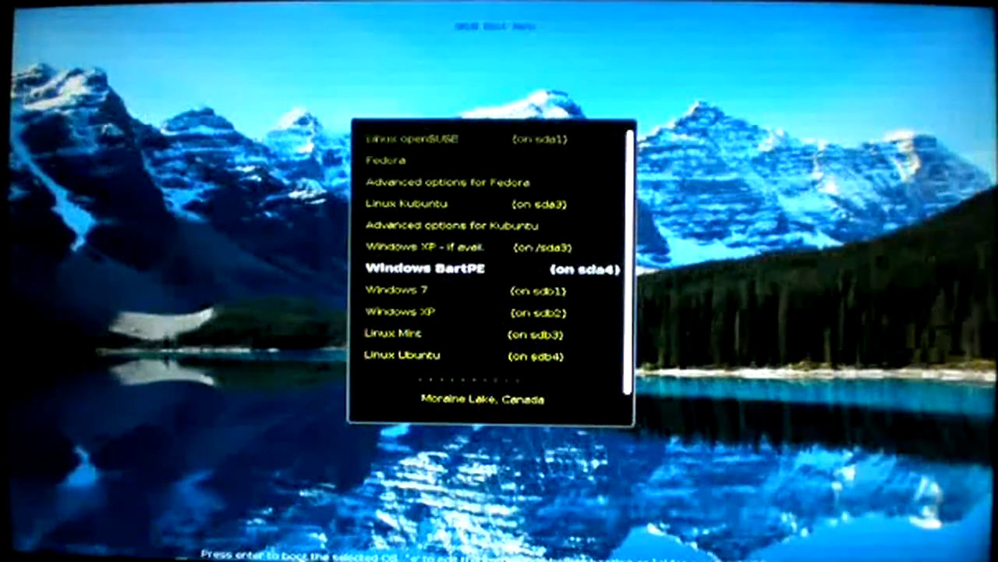